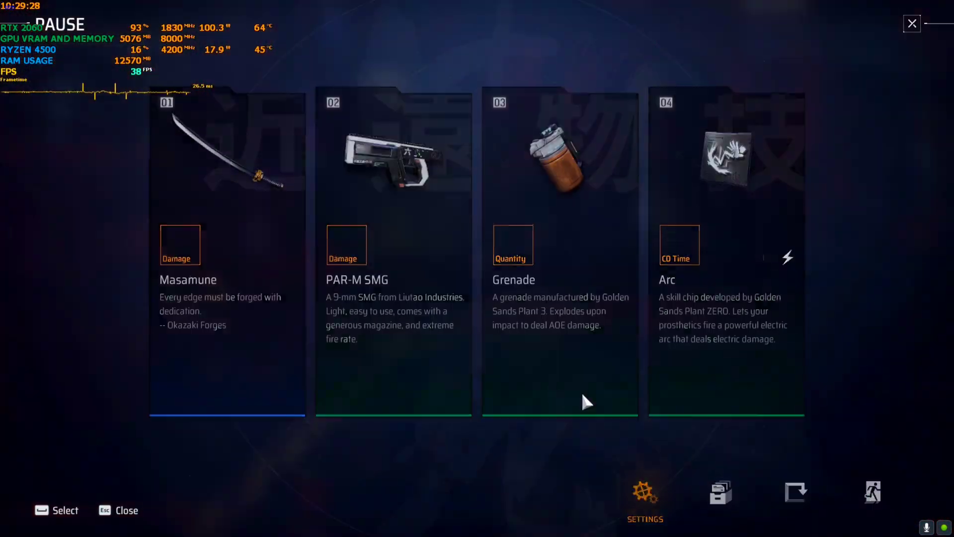
# Step: Browse the Volume and Brightness settings from the pause menu, then resume playing
pyautogui.click(645, 493)
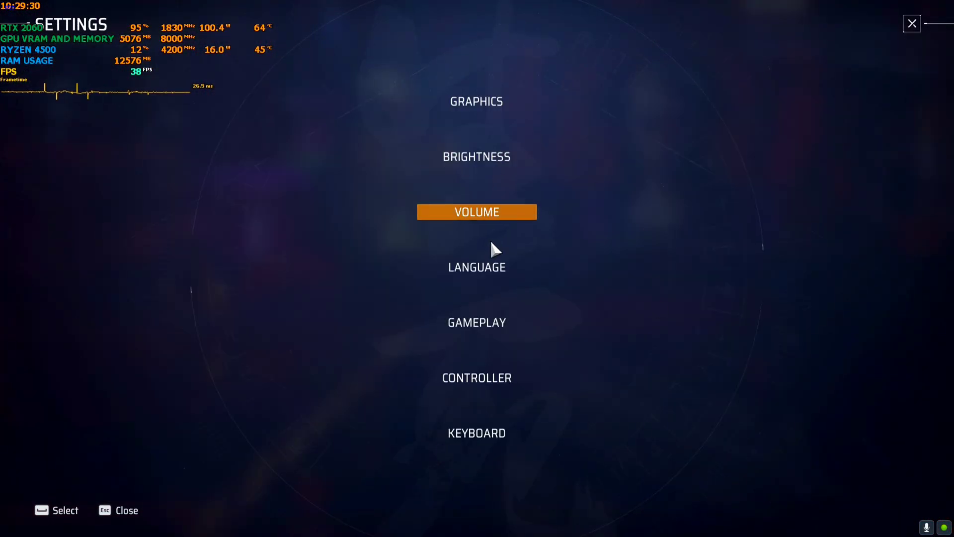
pyautogui.click(477, 211)
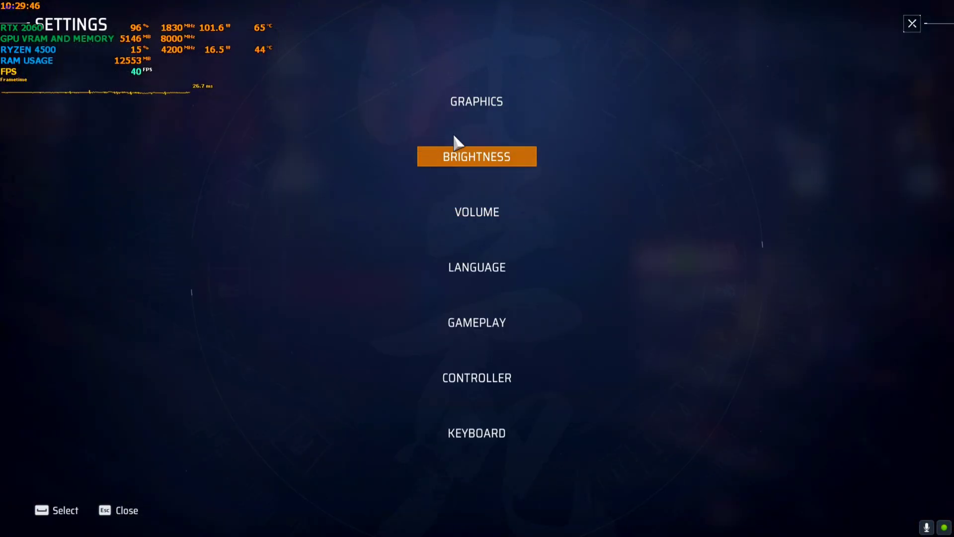
pyautogui.click(476, 101)
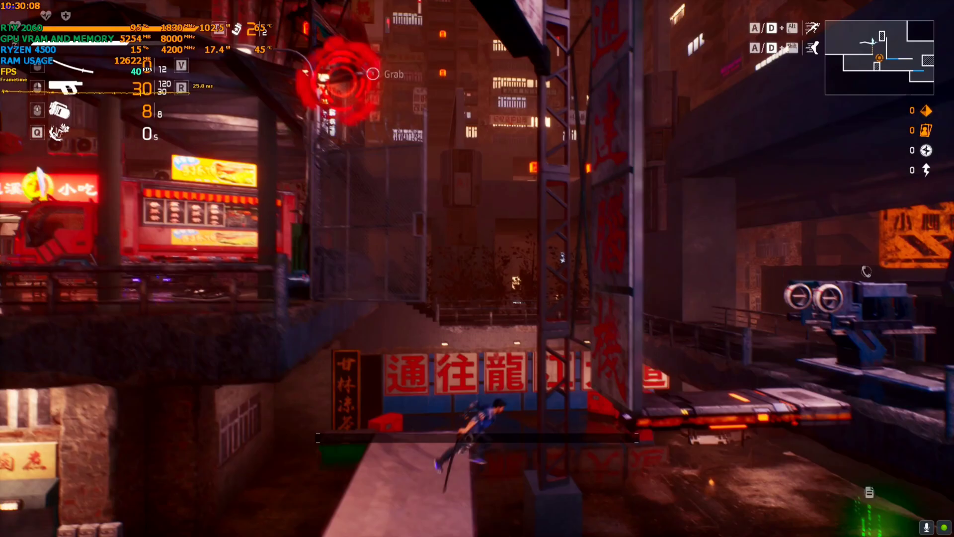
pyautogui.moveTo(477, 268)
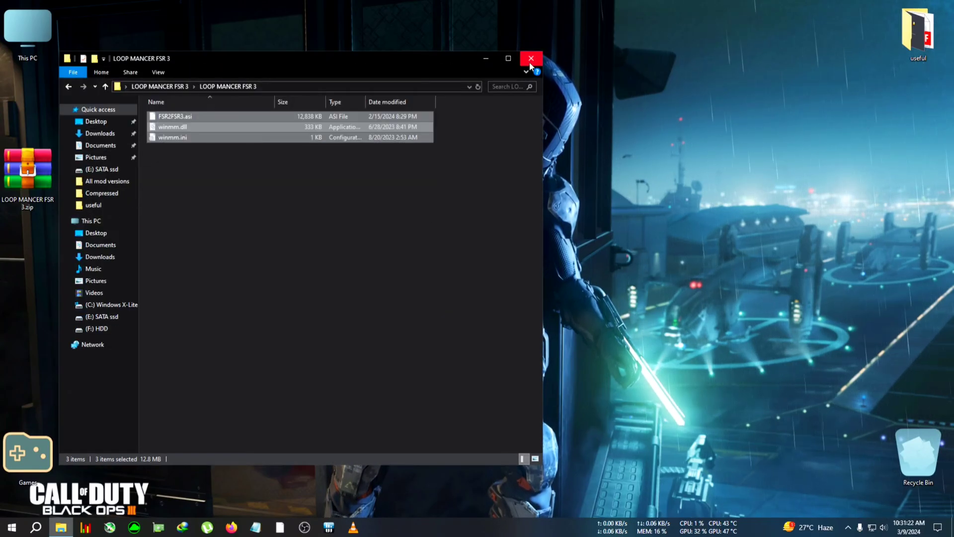
# Step: Close the LOOP MANCER FSR 3 window, move its desktop folder below the zip, and open This PC
pyautogui.click(530, 58)
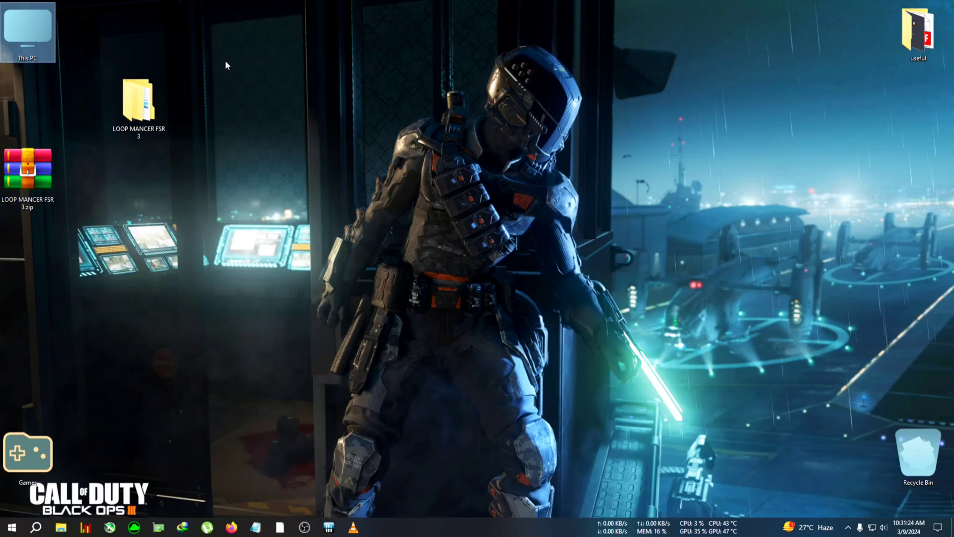
pyautogui.moveTo(138, 104); pyautogui.dragTo(28, 103)
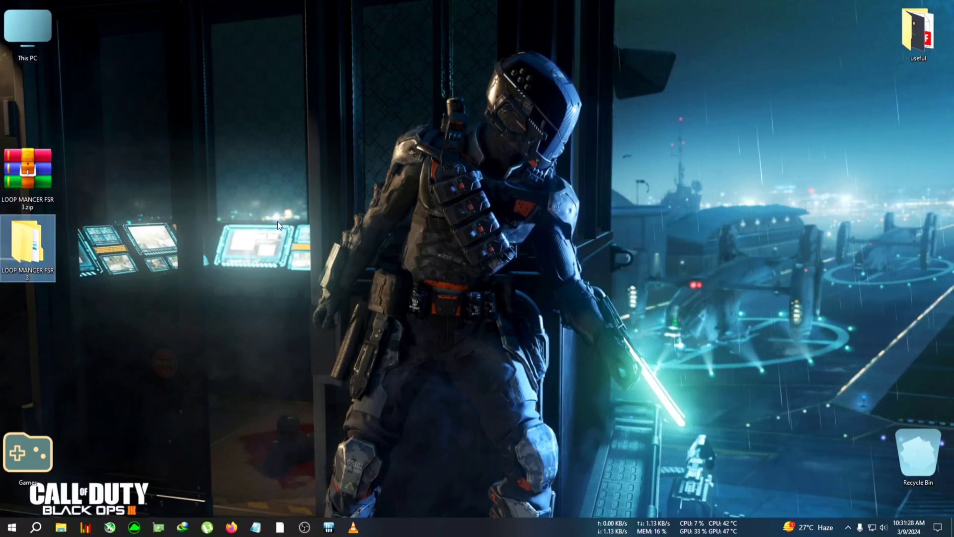
pyautogui.doubleClick(28, 30)
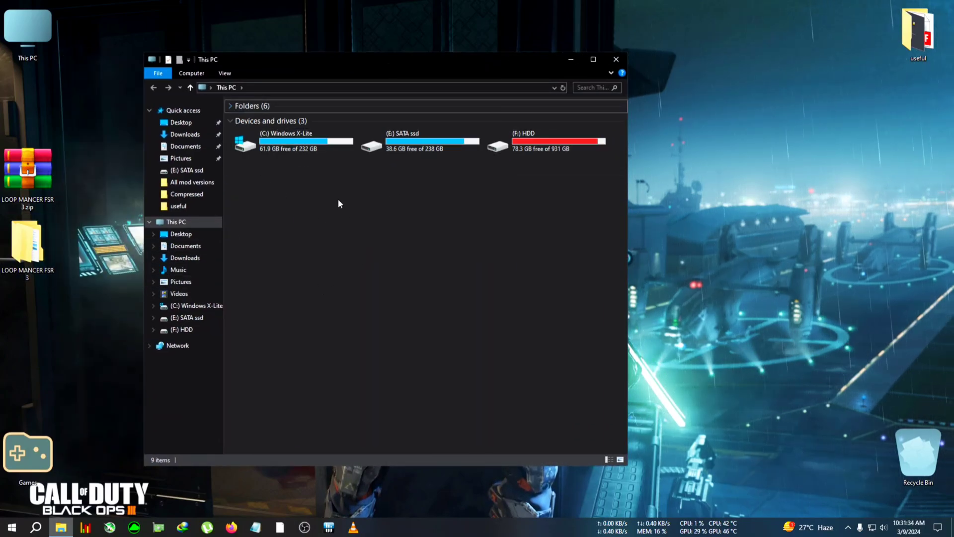
# Step: Put the FSR3 mod files into C:\Games\Loopmancer\...\Binaries\Win64
pyautogui.doubleClick(287, 141)
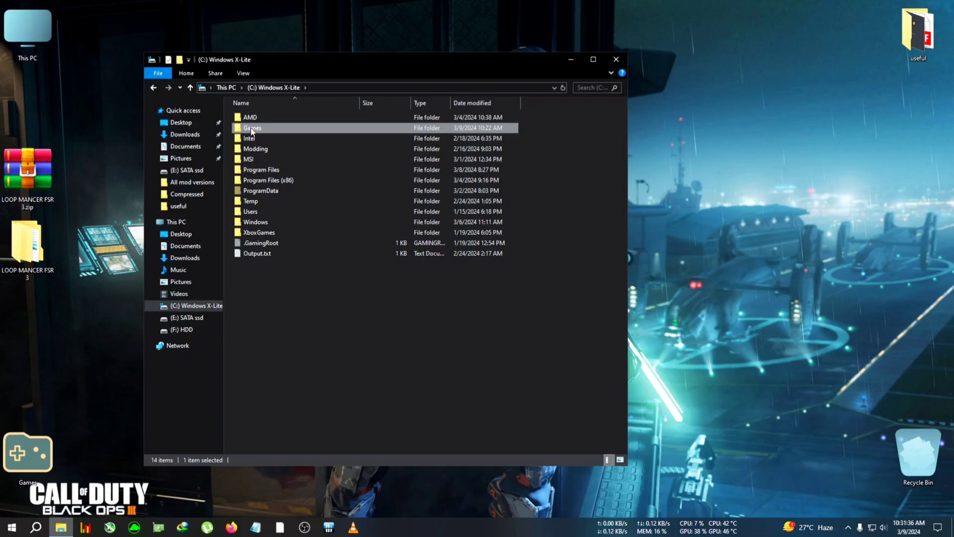
pyautogui.doubleClick(252, 127)
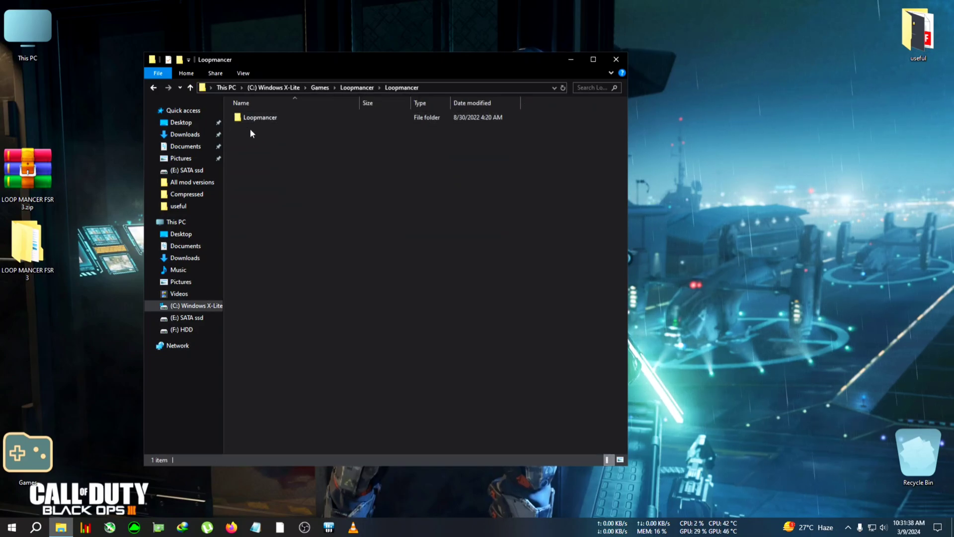
pyautogui.doubleClick(260, 117)
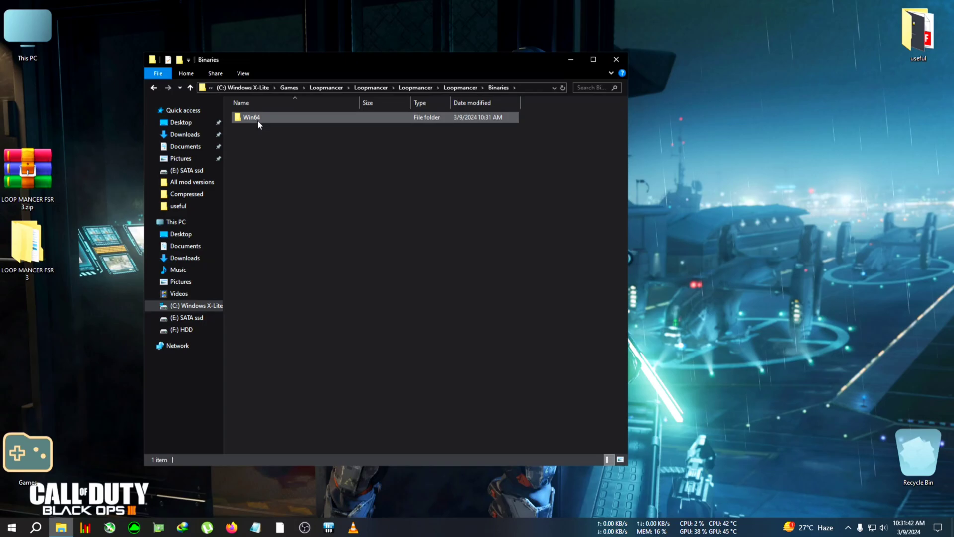
pyautogui.doubleClick(252, 116)
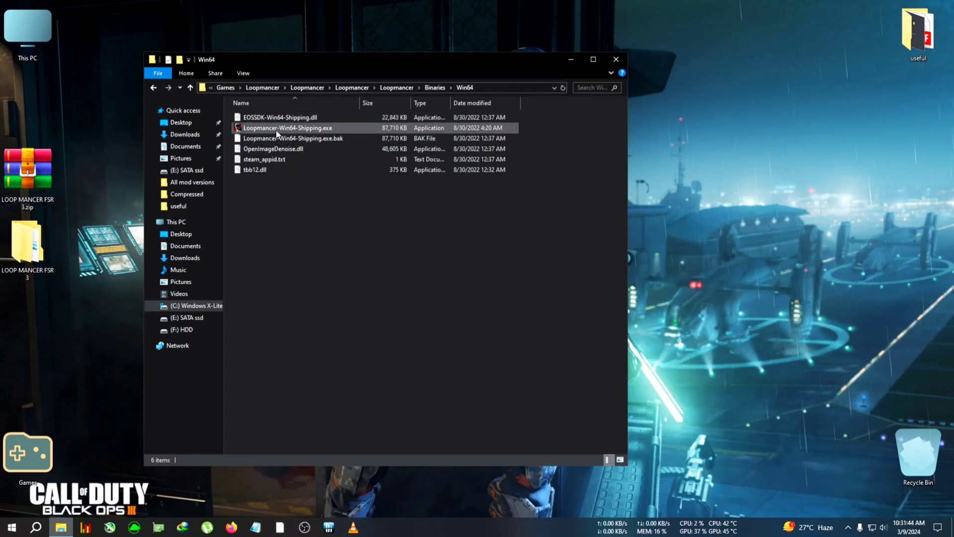
pyautogui.moveTo(287, 128)
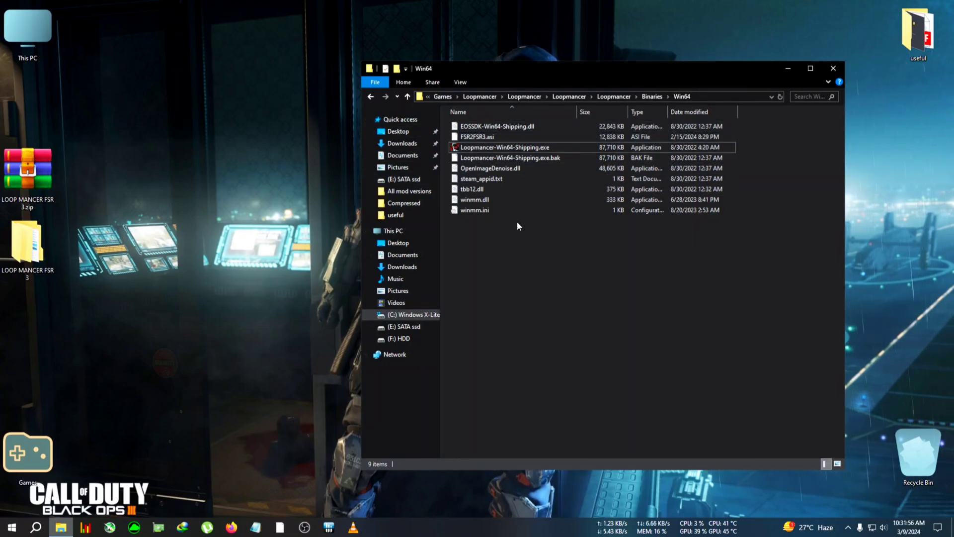
pyautogui.click(504, 148)
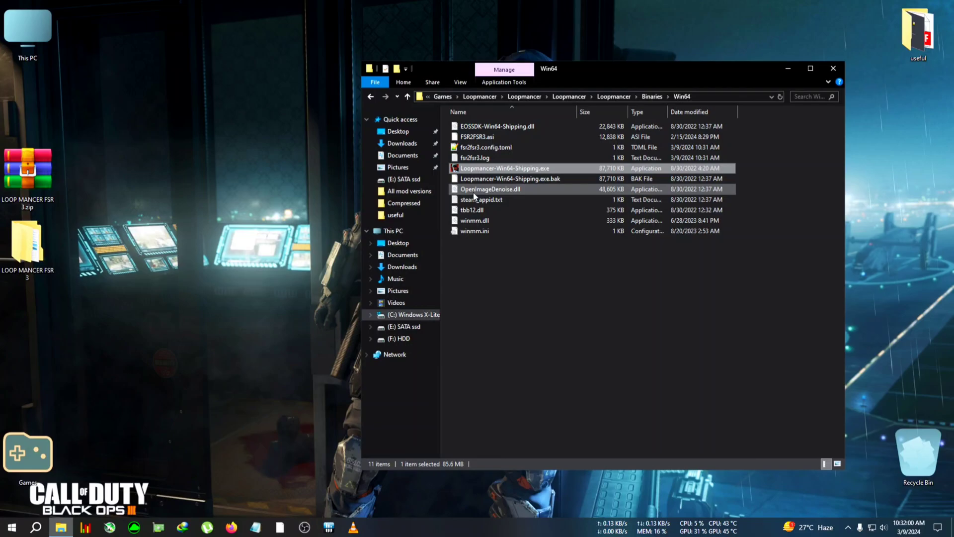
pyautogui.click(474, 158)
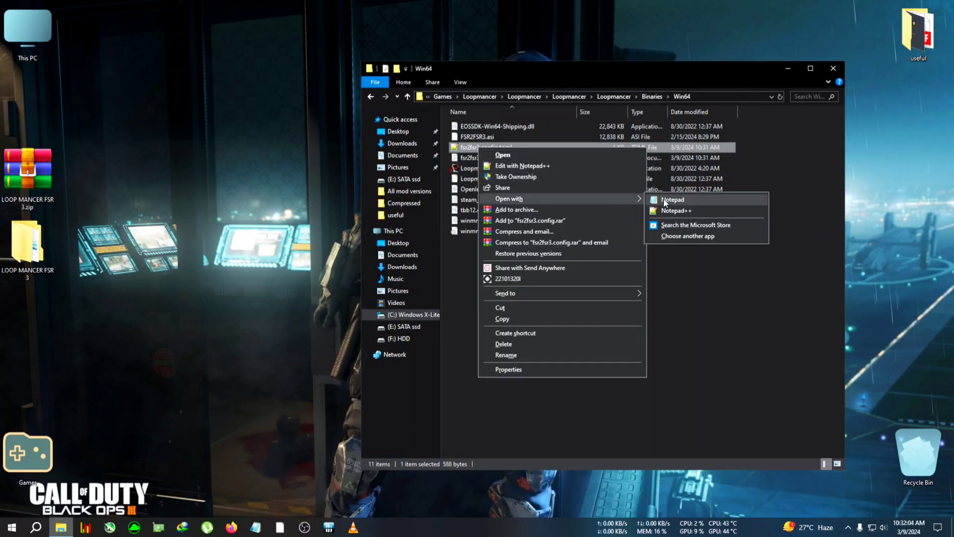
# Step: Change fake_nvidia_gpu from false to true in fsr2fsr3.config.toml, save, and close Notepad
pyautogui.click(672, 200)
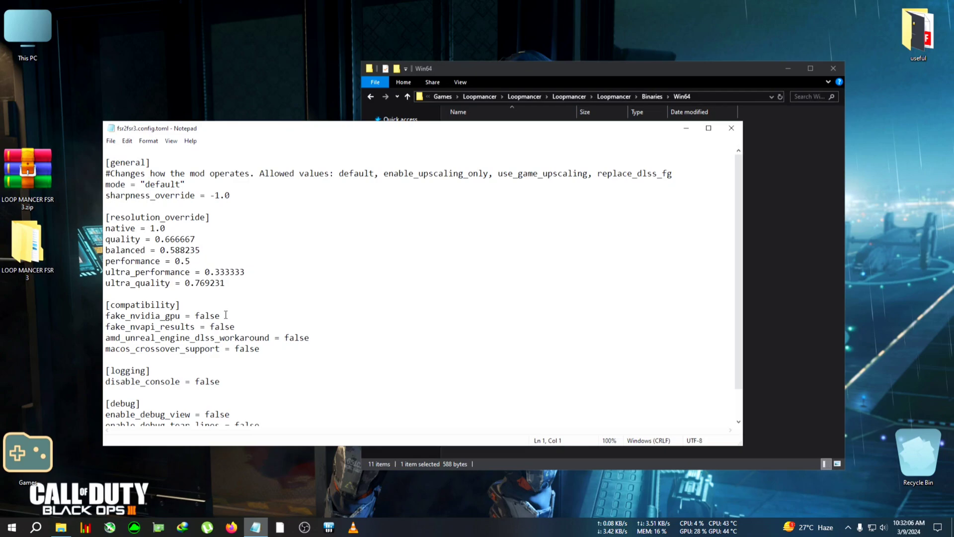
pyautogui.doubleClick(207, 315)
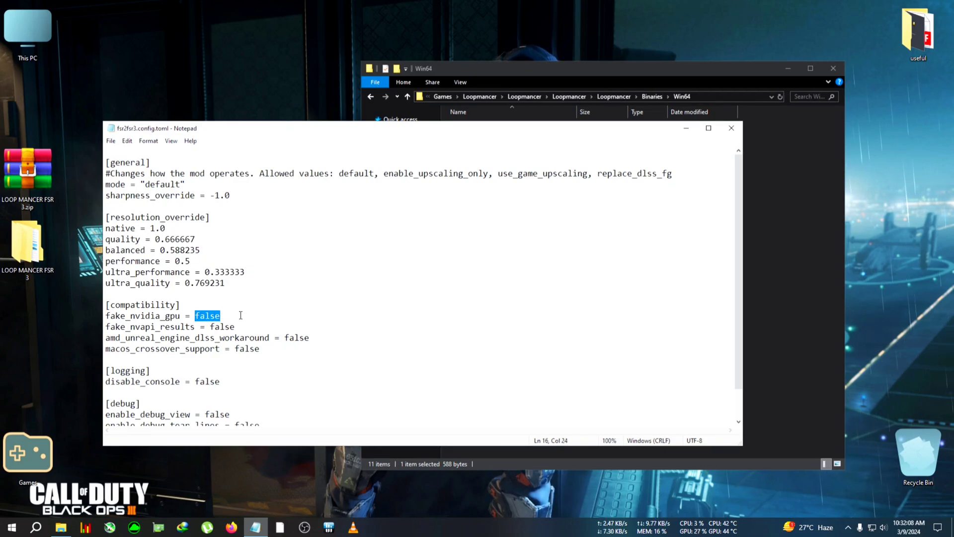
pyautogui.write('true')
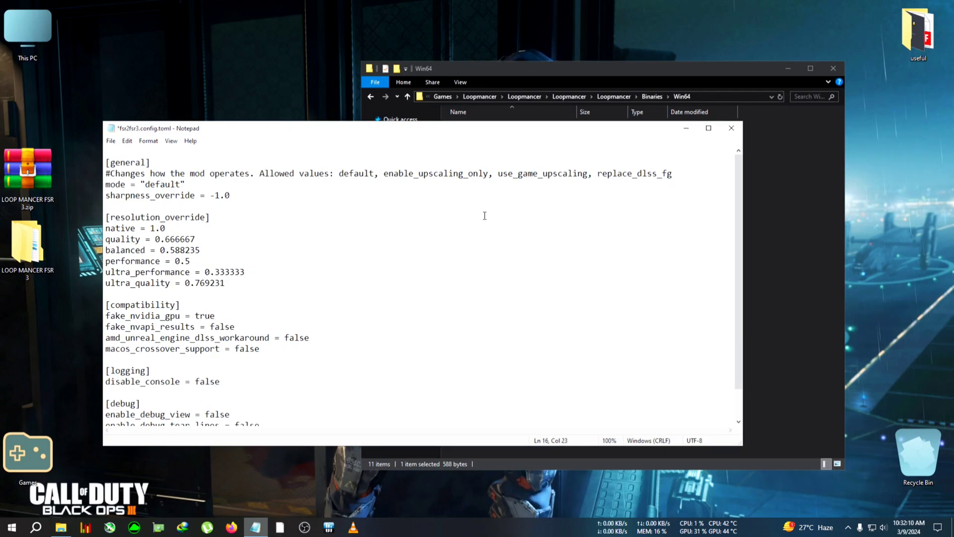
pyautogui.click(111, 141)
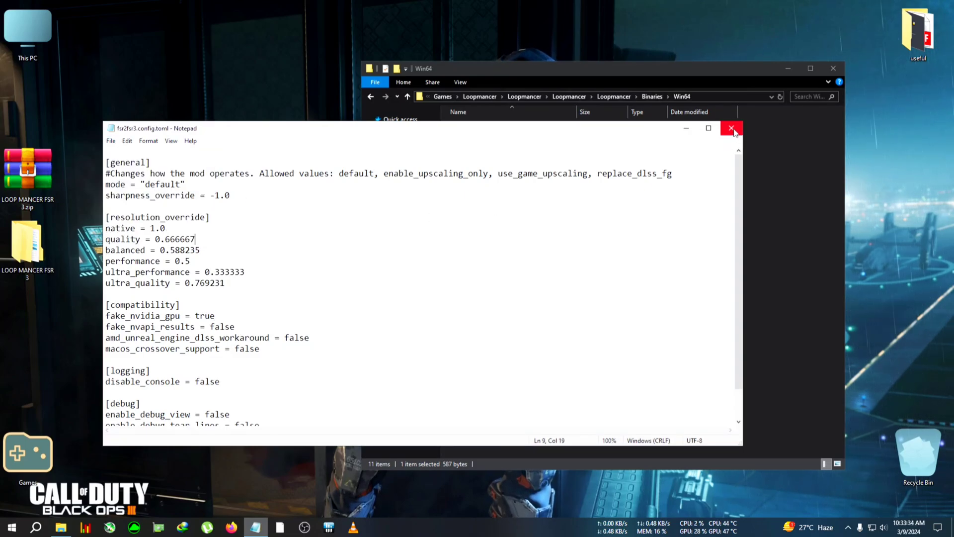
pyautogui.click(731, 128)
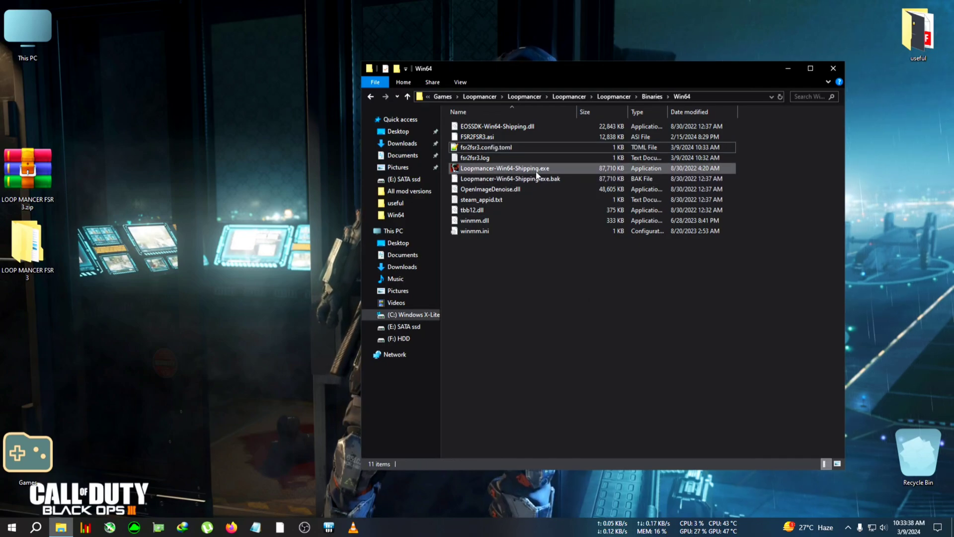
# Step: Launch Loopmancer-Win64-Shipping.exe and confirm the auto-save notice
pyautogui.doubleClick(504, 168)
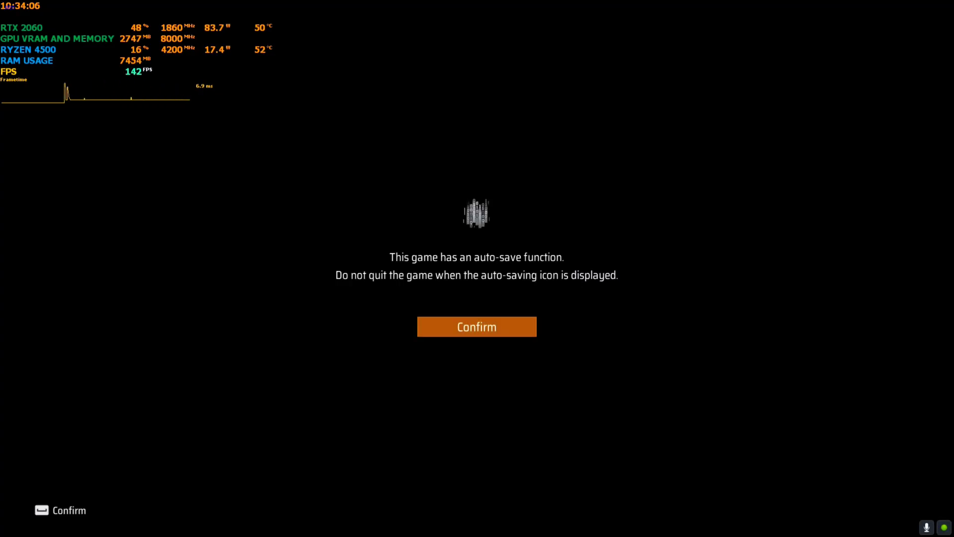
pyautogui.click(477, 326)
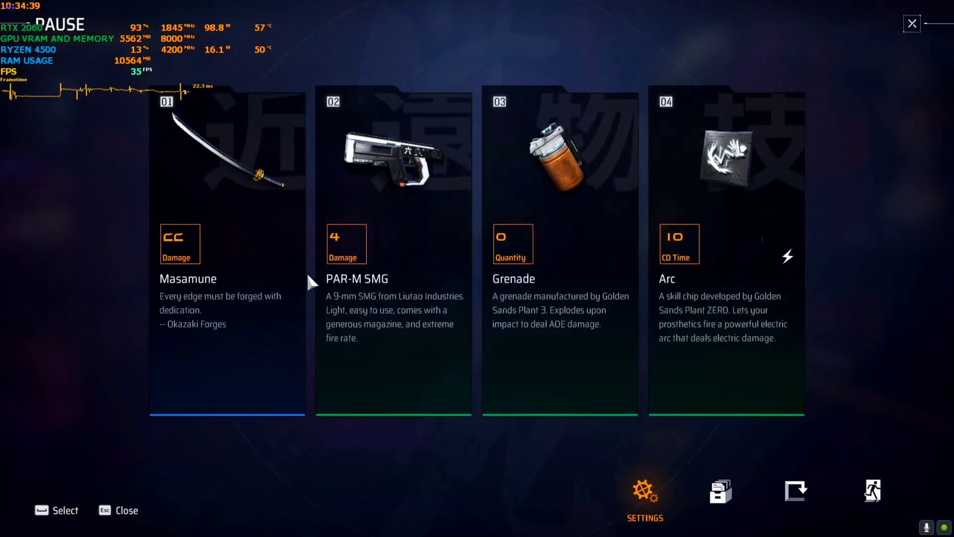
# Step: Set NVIDIA DLSS to Quality in the Graphics settings and apply
pyautogui.click(644, 490)
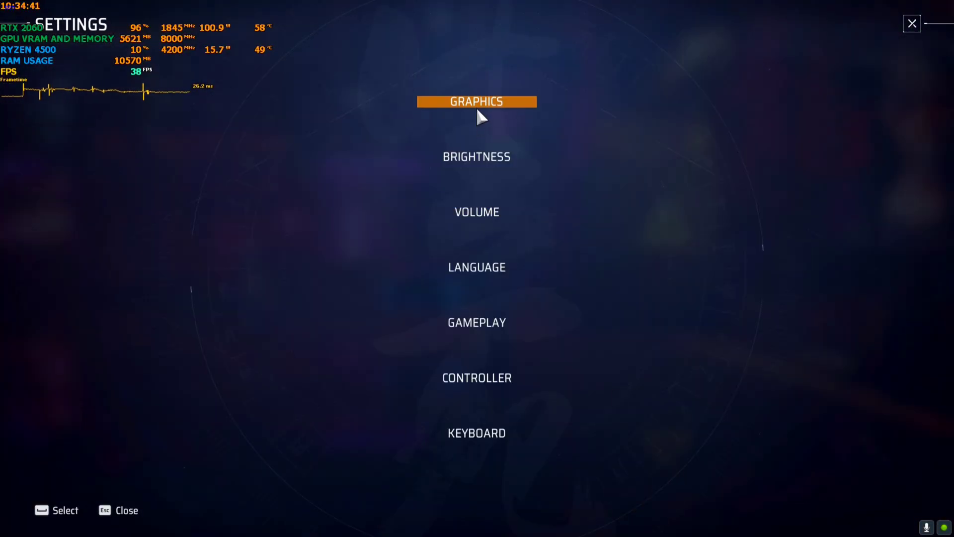
pyautogui.click(476, 101)
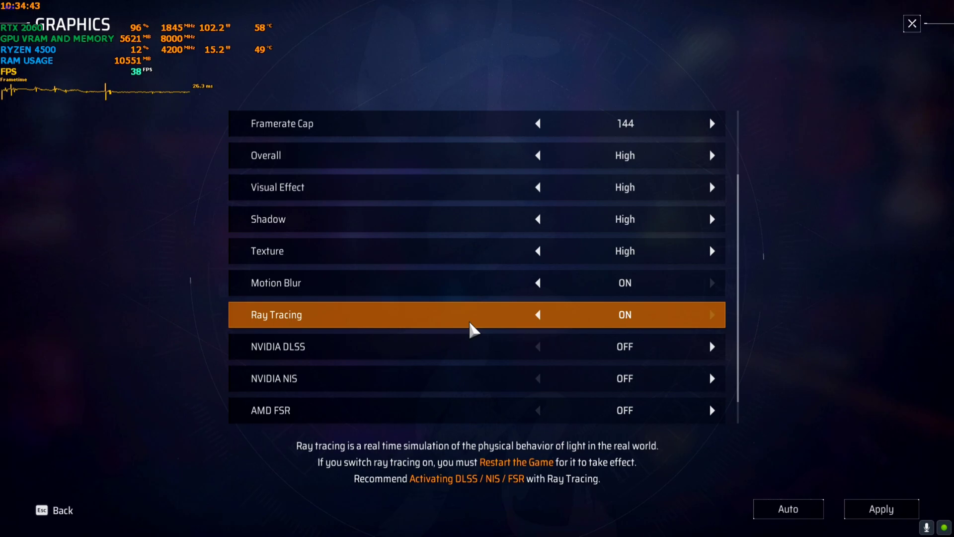
pyautogui.click(711, 346)
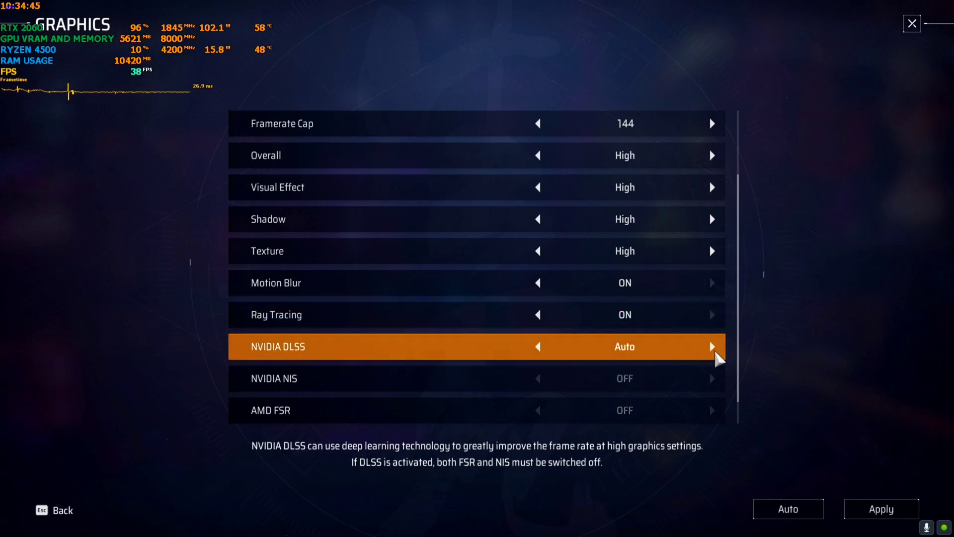
pyautogui.click(711, 347)
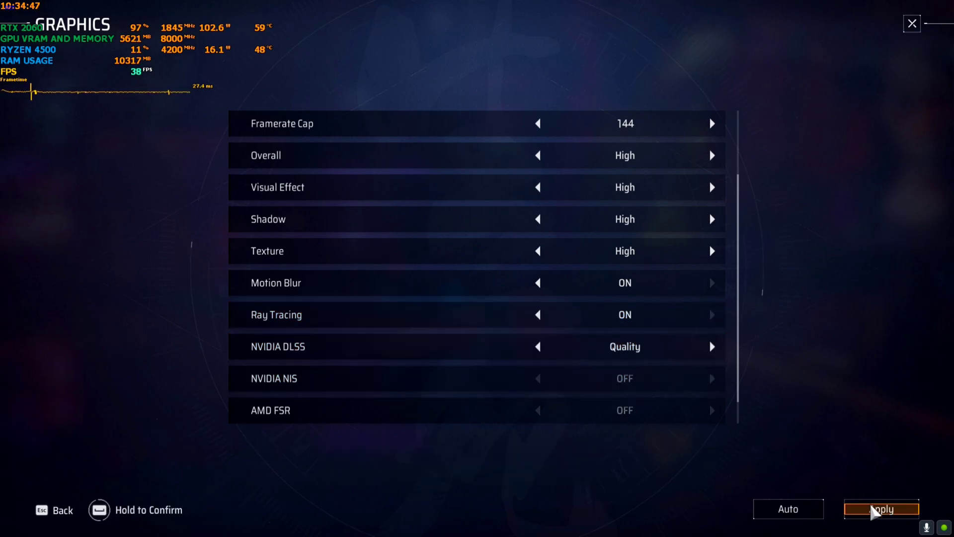
pyautogui.click(881, 509)
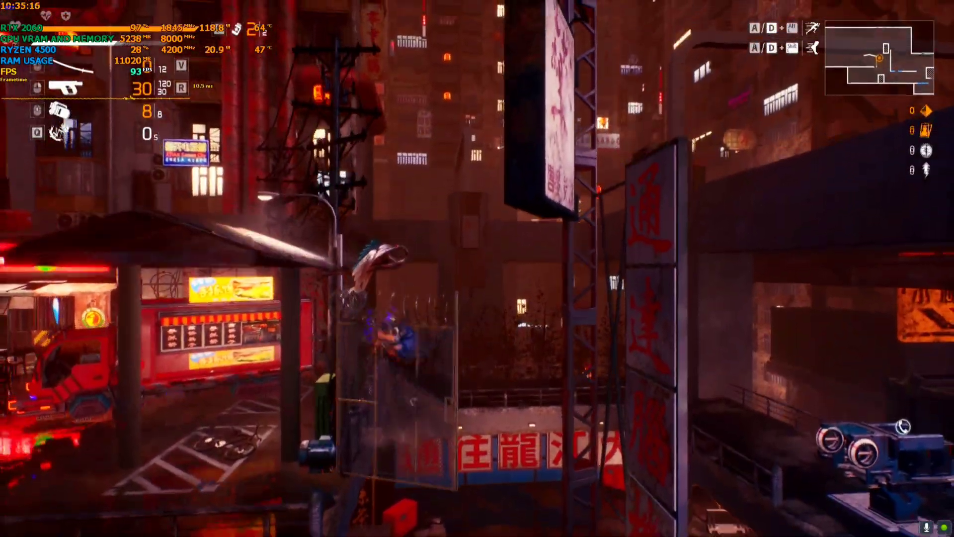
pyautogui.moveTo(477, 268)
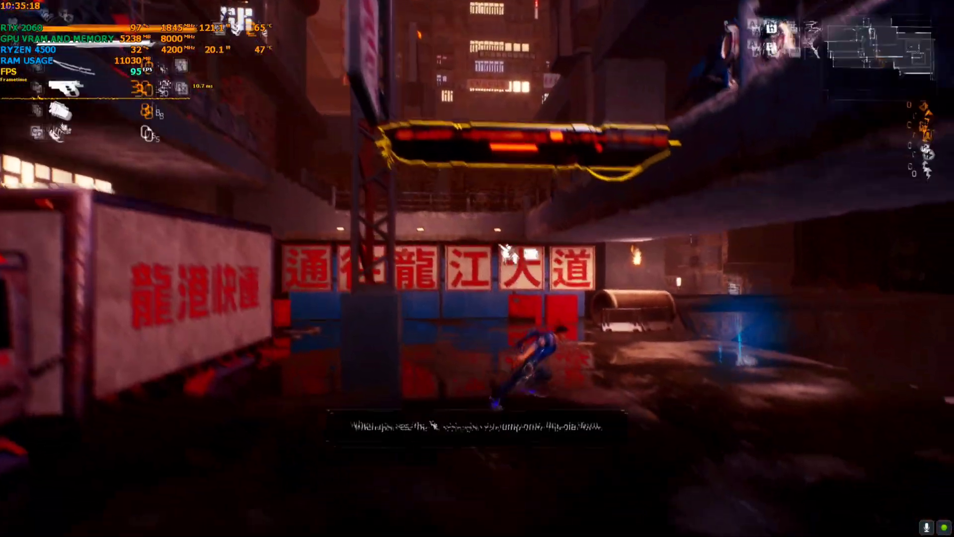